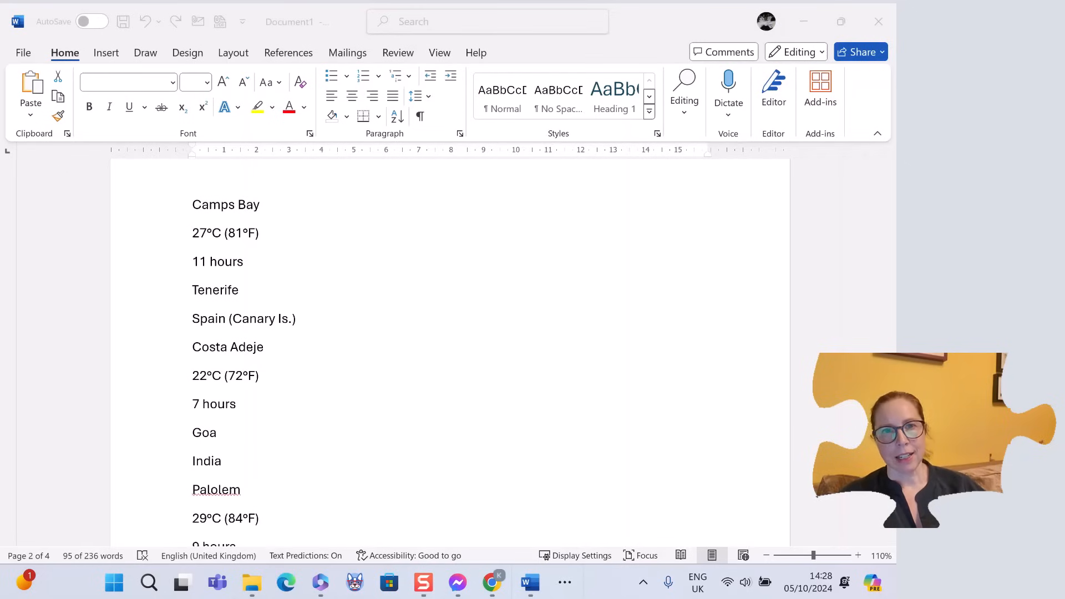
- Clear the old selection, anchor after 'Destination', and scroll down to the final 8 hours entry
{"action": "scroll", "scroll_direction": "up", "scroll_amount": 3}
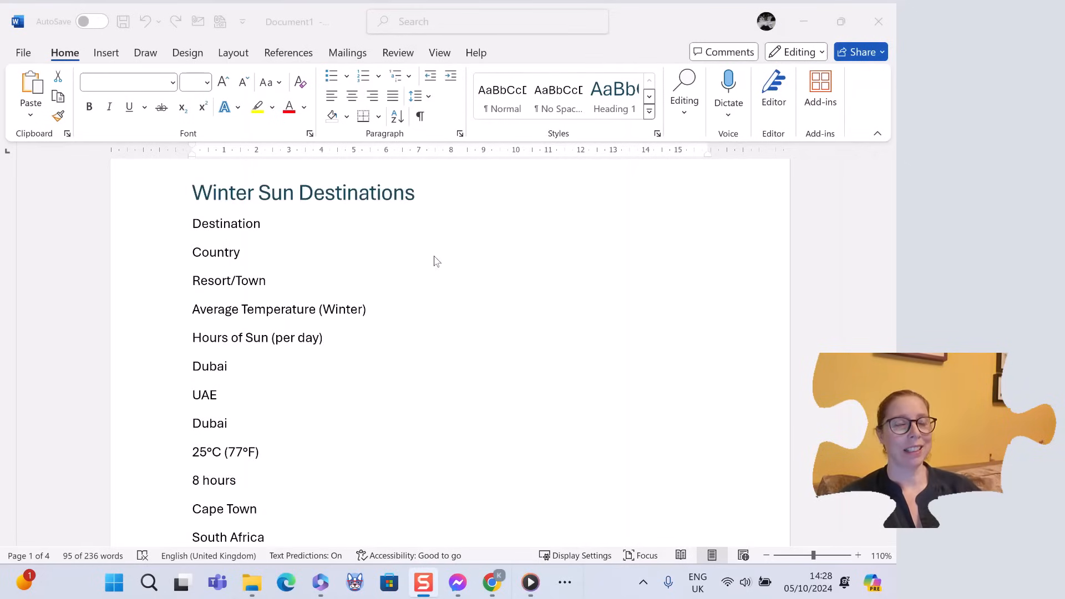
{"action": "left_click", "coordinate": [239, 252]}
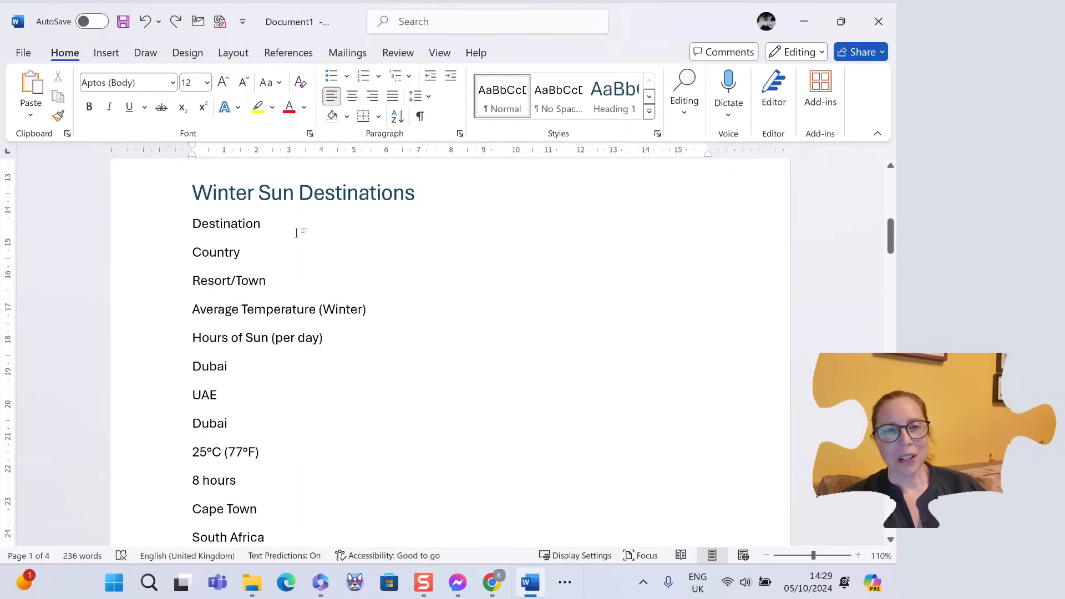
{"action": "left_click", "coordinate": [260, 224]}
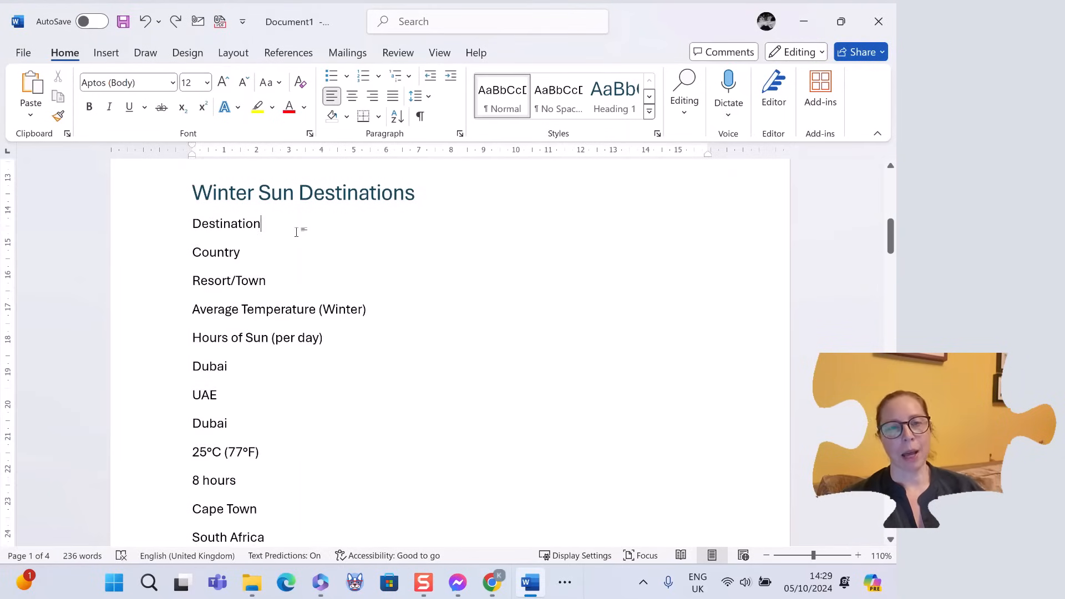
{"action": "mouse_move", "coordinate": [390, 265]}
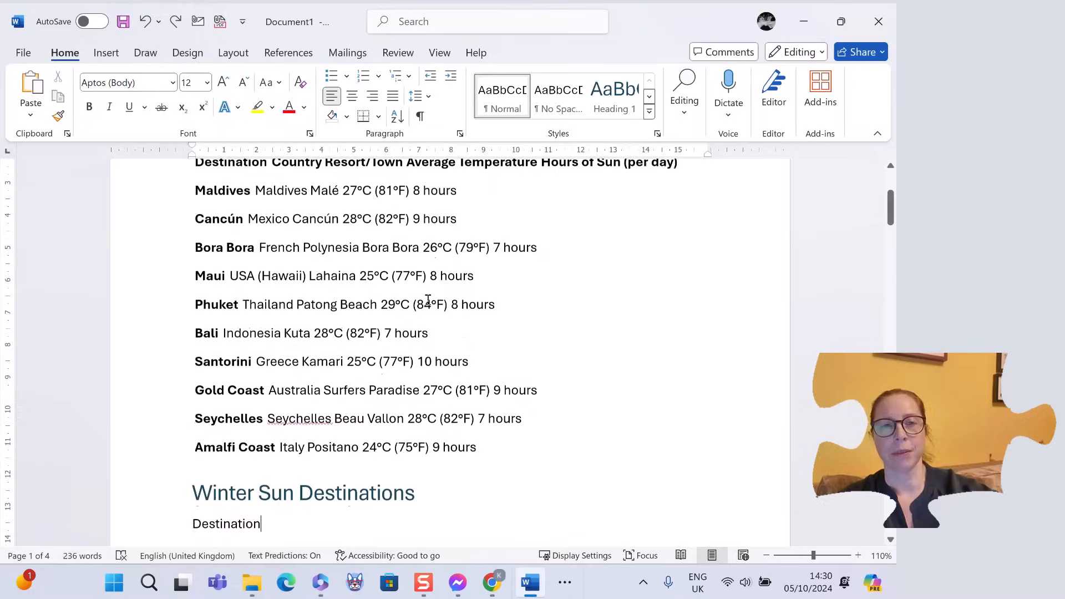
{"action": "scroll", "scroll_direction": "down", "scroll_amount": 3}
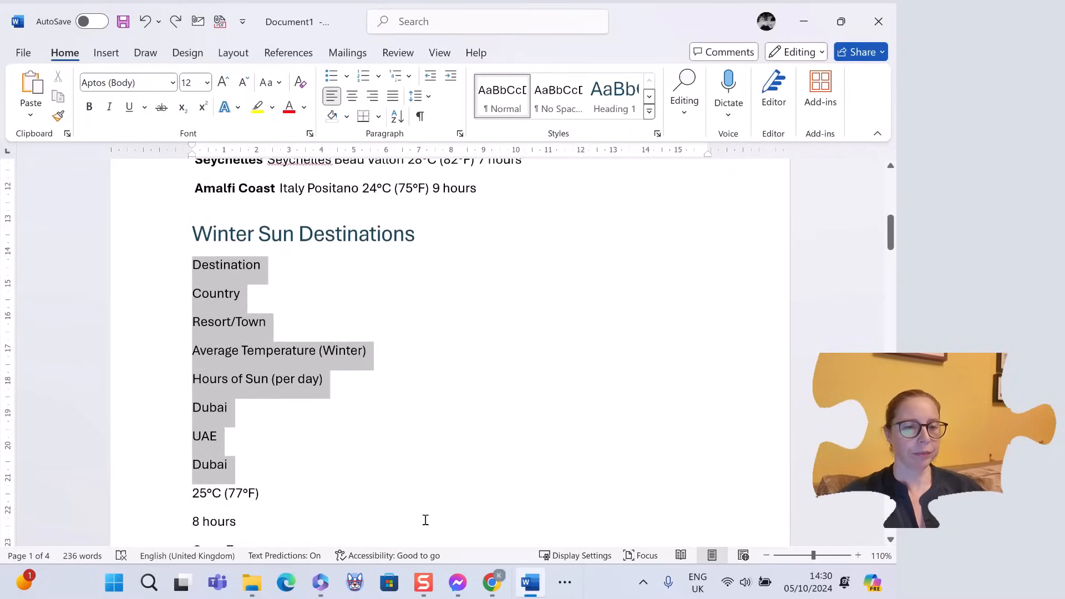
{"action": "scroll", "scroll_direction": "down", "scroll_amount": 3}
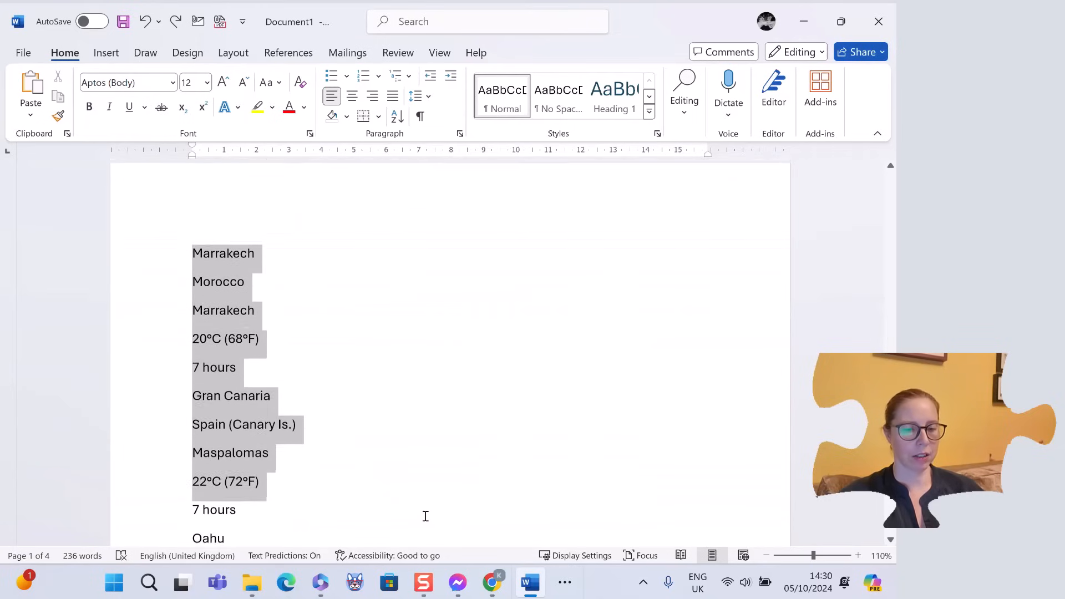
{"action": "scroll", "scroll_direction": "down", "scroll_amount": 3}
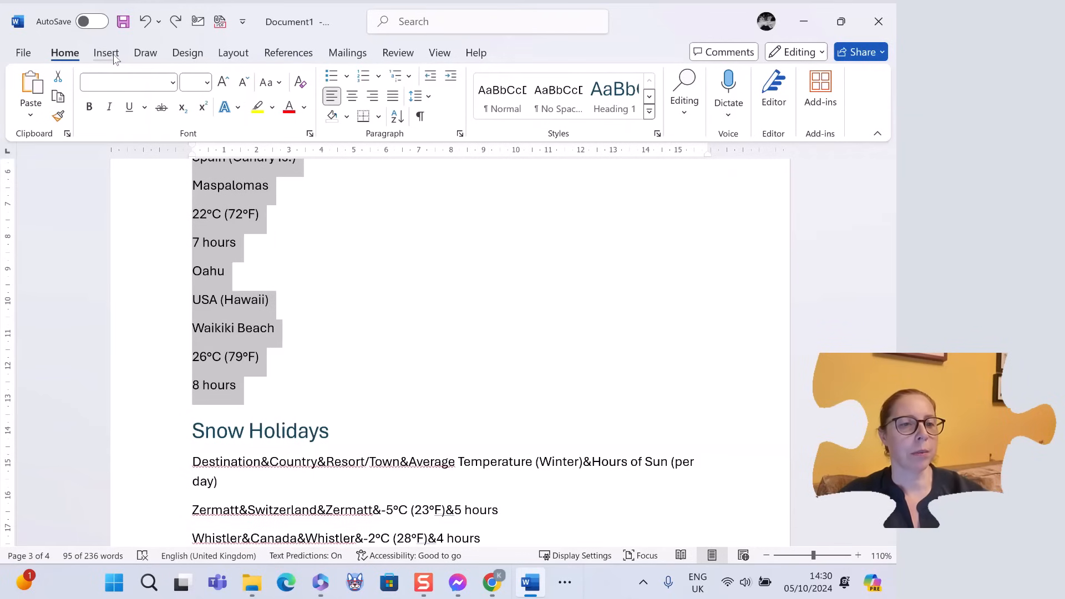
- Convert the selected Winter Sun list to a table using the default settings
{"action": "left_click", "coordinate": [106, 53]}
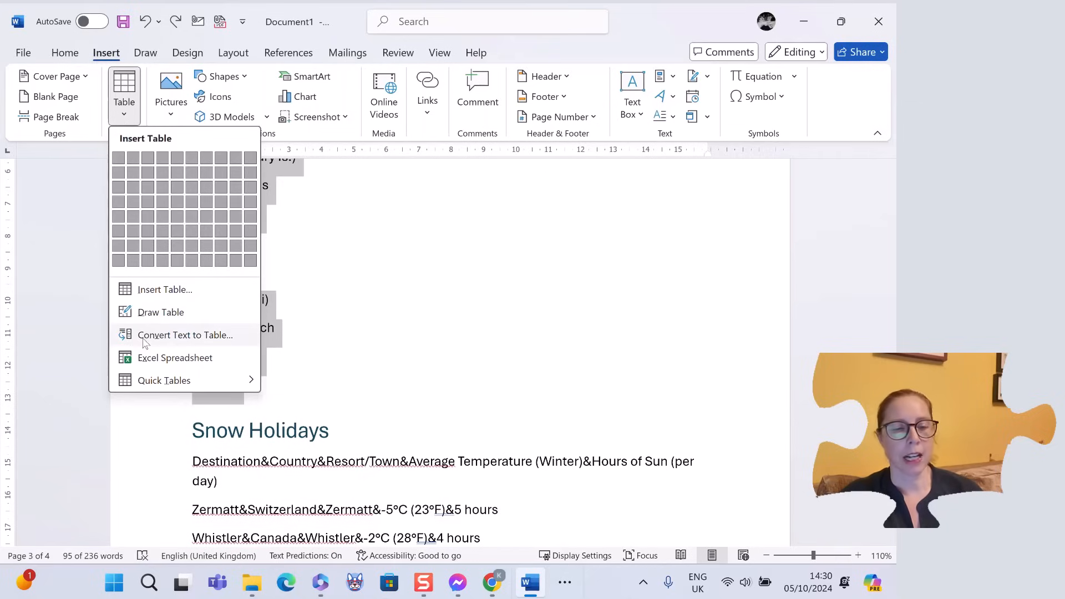
{"action": "mouse_move", "coordinate": [184, 334]}
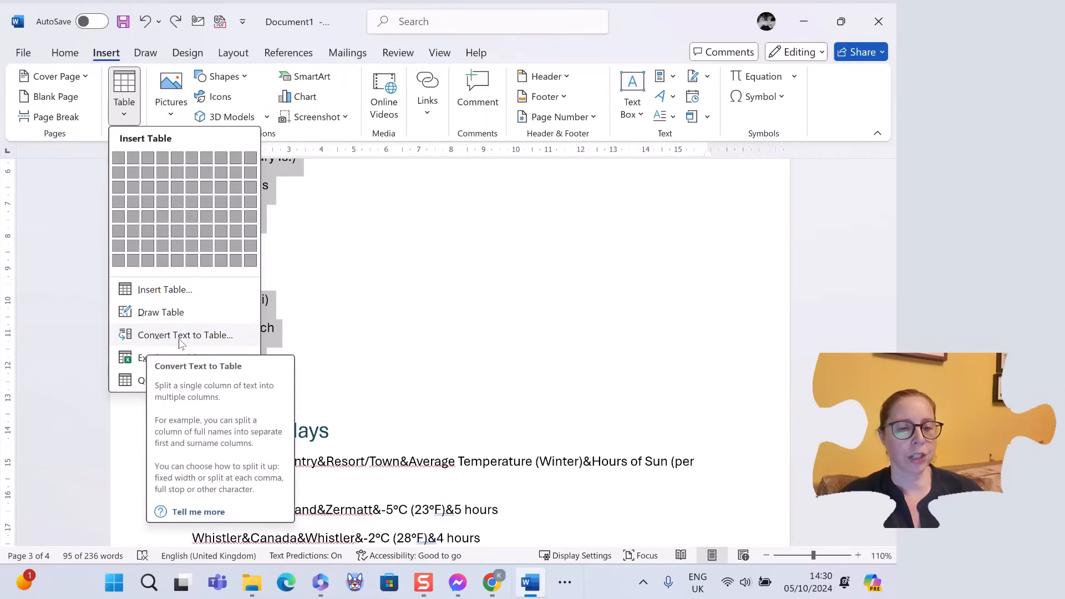
{"action": "left_click", "coordinate": [184, 334]}
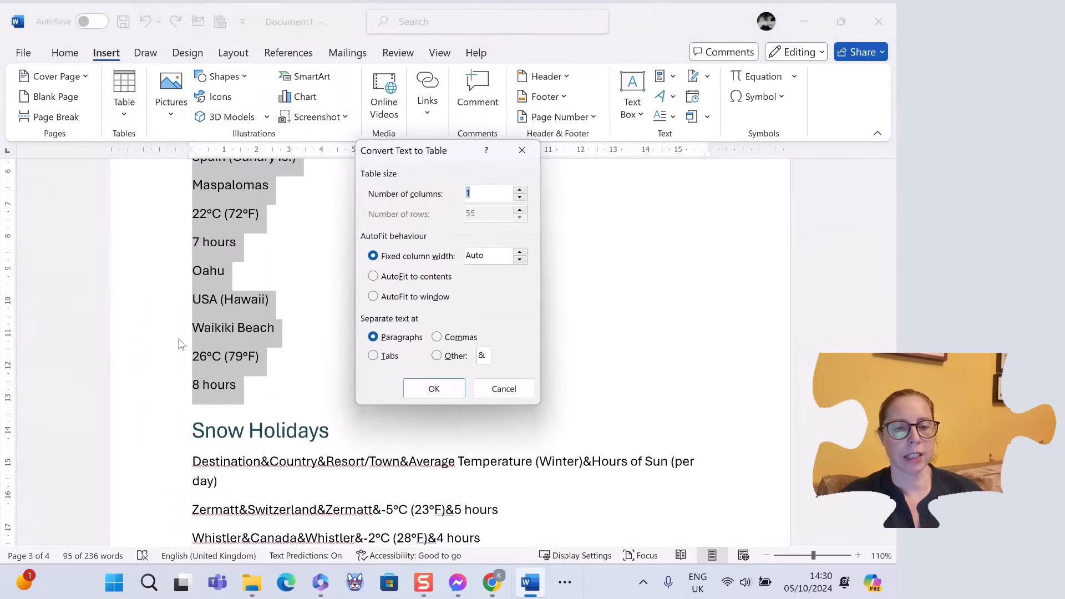
{"action": "mouse_move", "coordinate": [237, 358]}
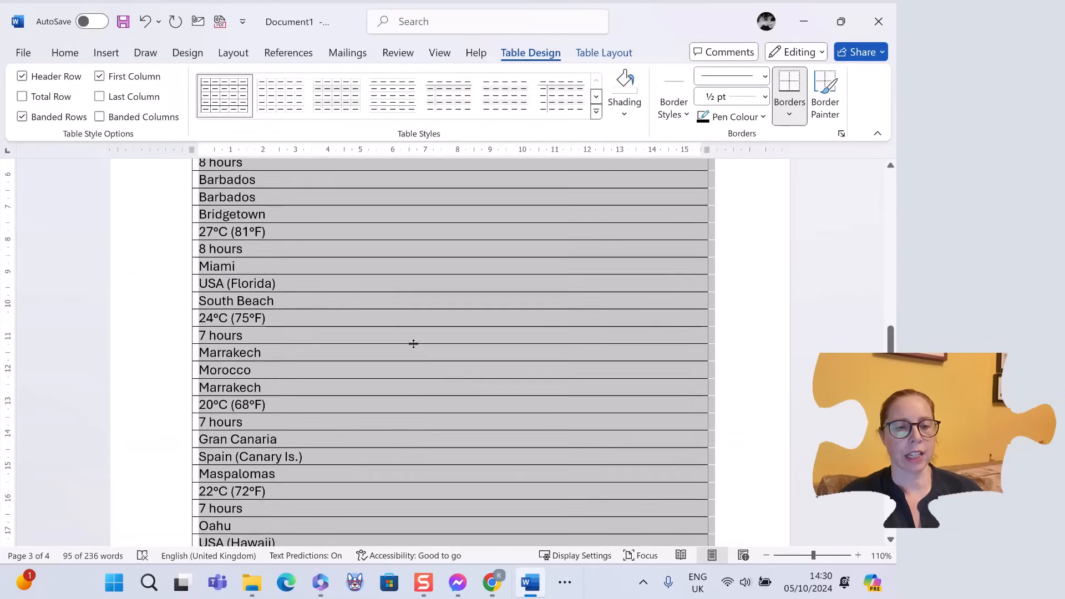
{"action": "scroll", "scroll_direction": "up", "scroll_amount": 3}
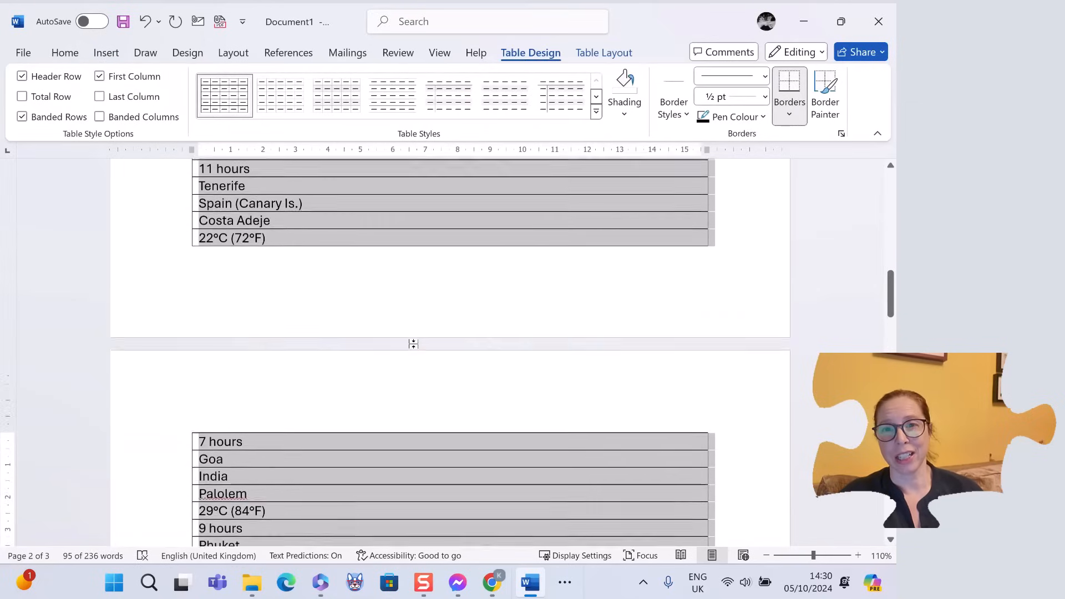
{"action": "scroll", "scroll_direction": "up", "scroll_amount": 3}
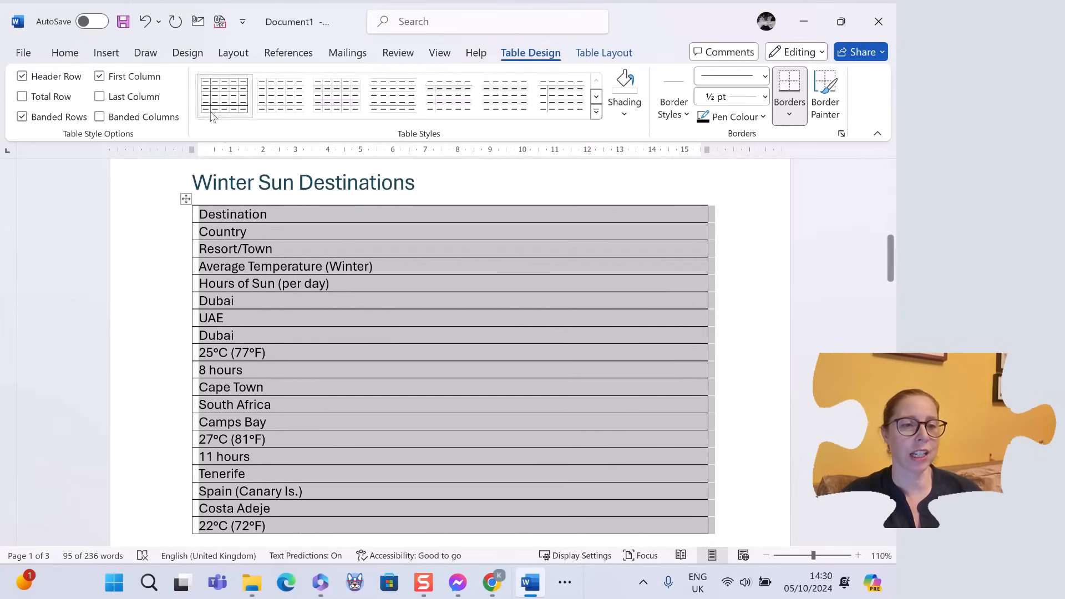
- Undo the one-column table and reconvert Winter Sun Destinations with 5 columns, separated at paragraphs
{"action": "left_click", "coordinate": [144, 21]}
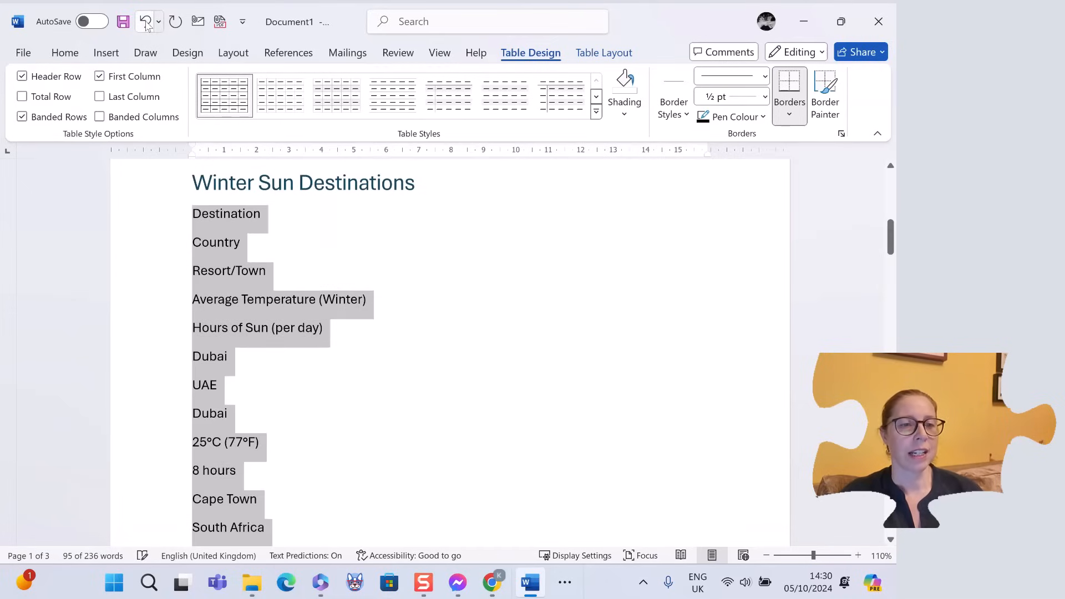
{"action": "left_click", "coordinate": [105, 52]}
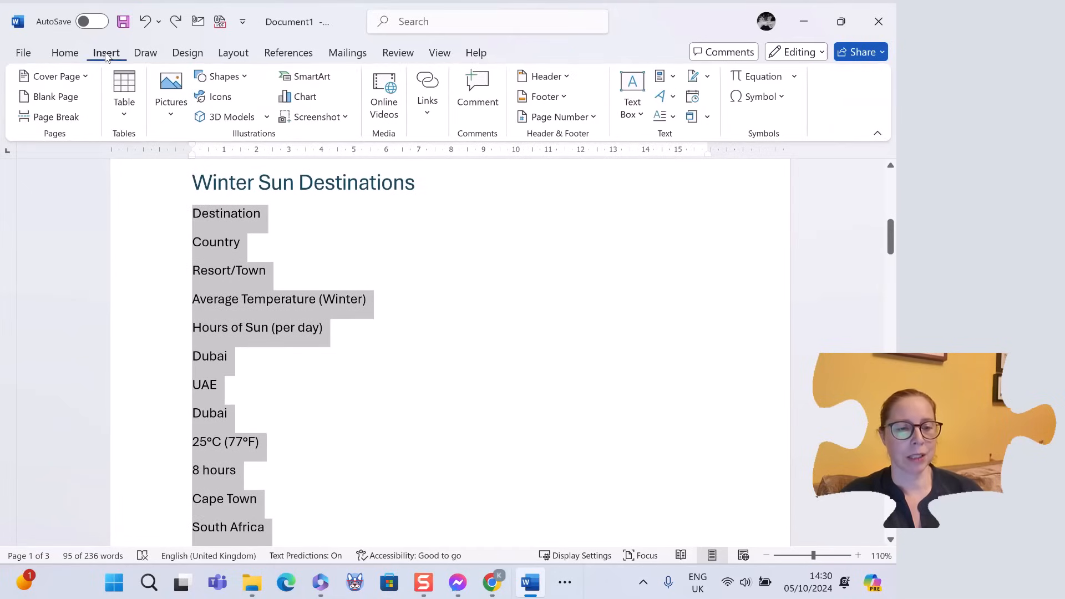
{"action": "left_click", "coordinate": [123, 93]}
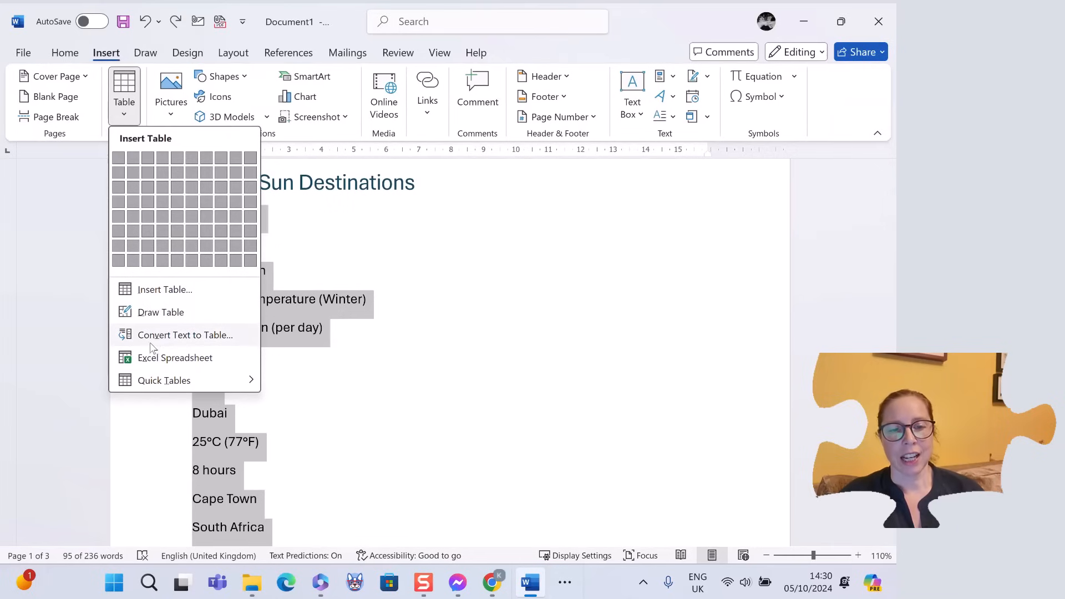
{"action": "left_click", "coordinate": [184, 334]}
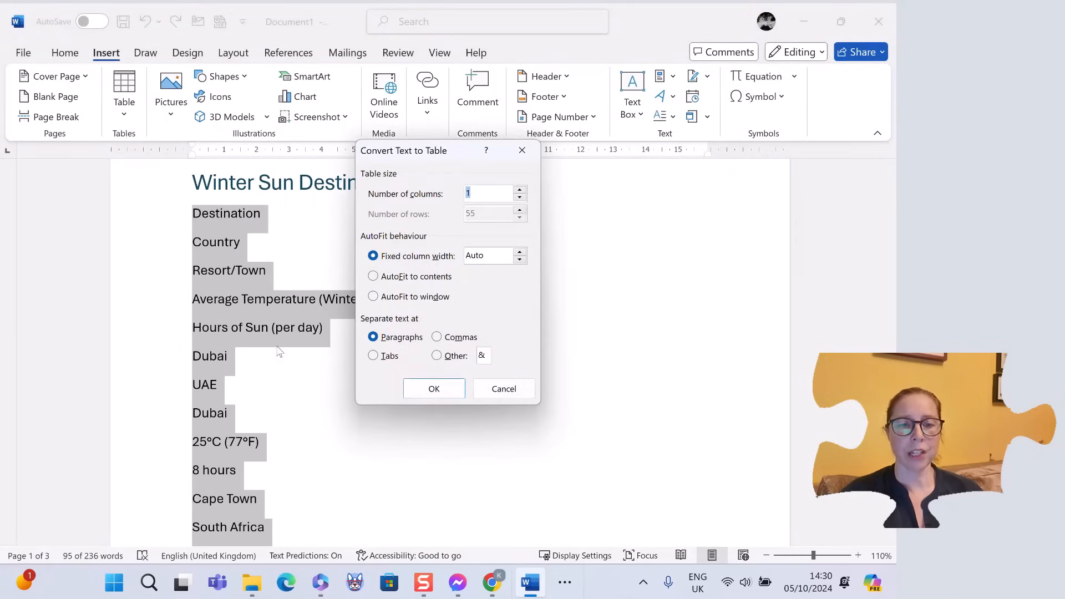
{"action": "mouse_move", "coordinate": [354, 282]}
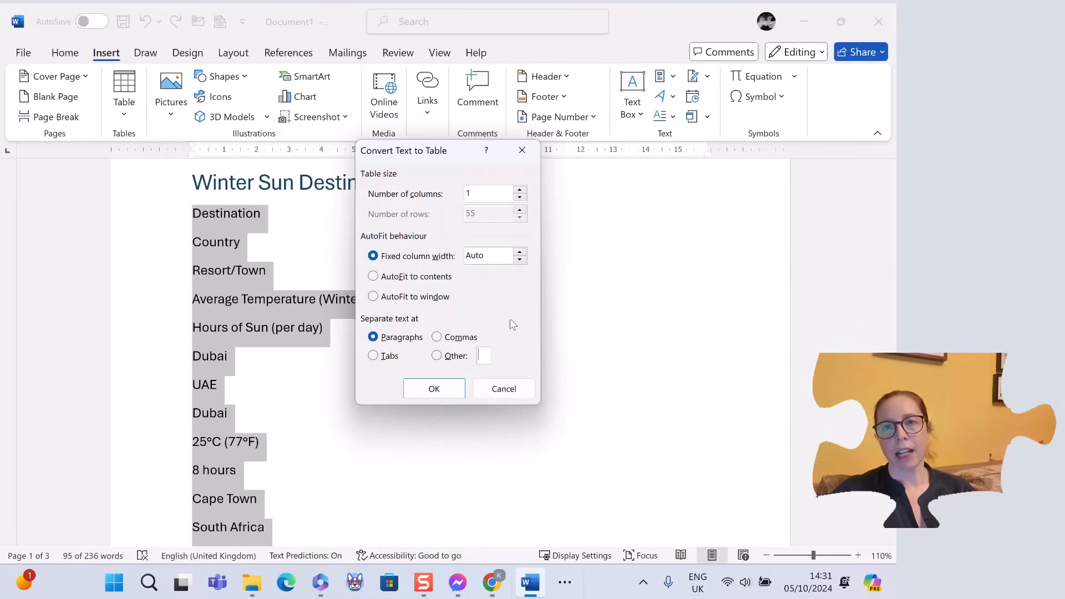
{"action": "mouse_move", "coordinate": [521, 337]}
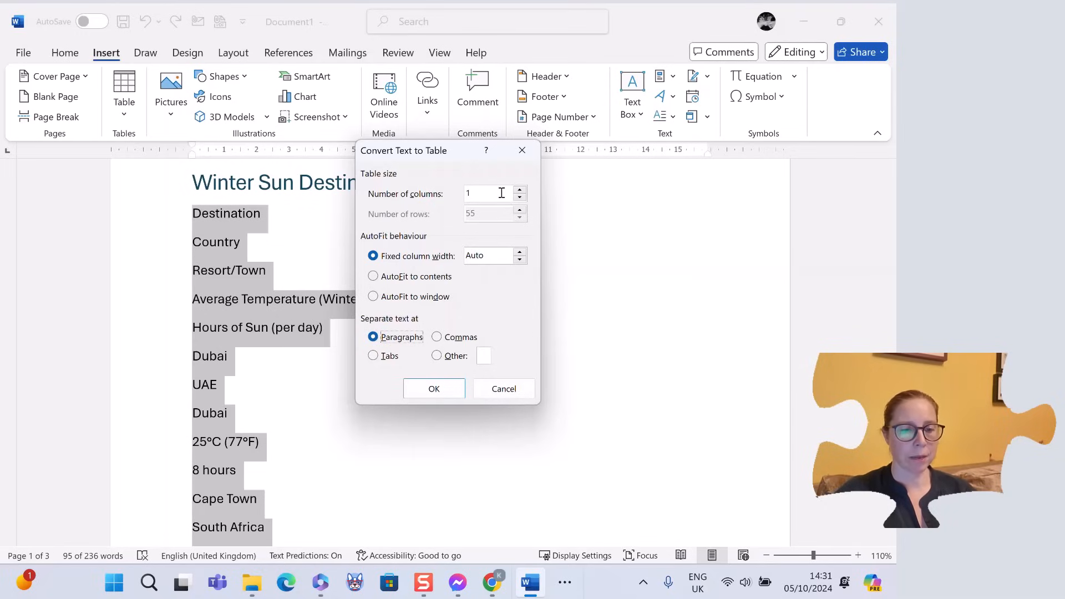
{"action": "mouse_move", "coordinate": [519, 197]}
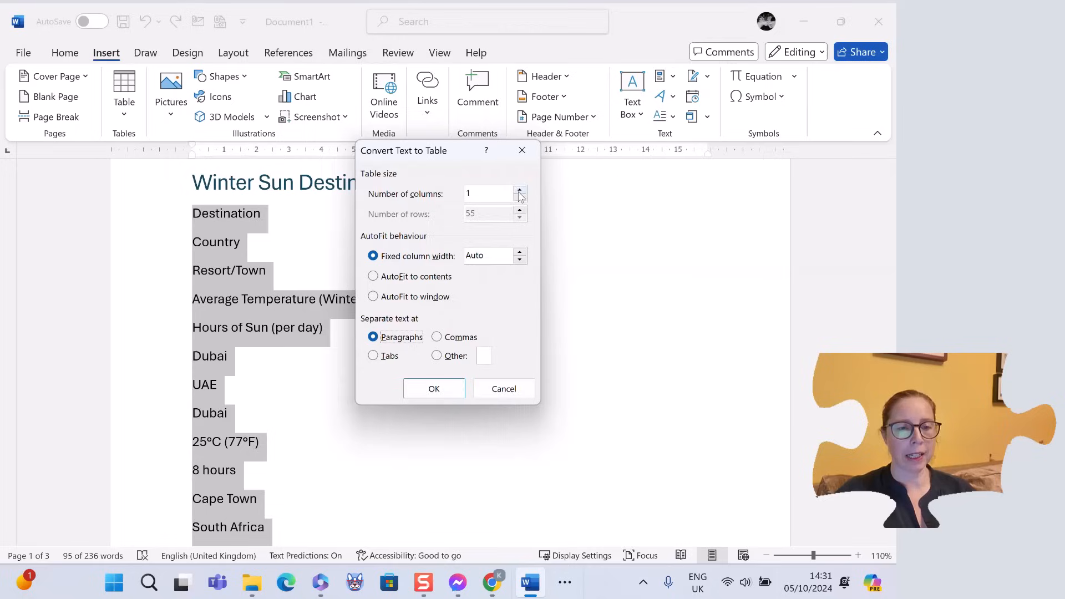
{"action": "mouse_move", "coordinate": [239, 272]}
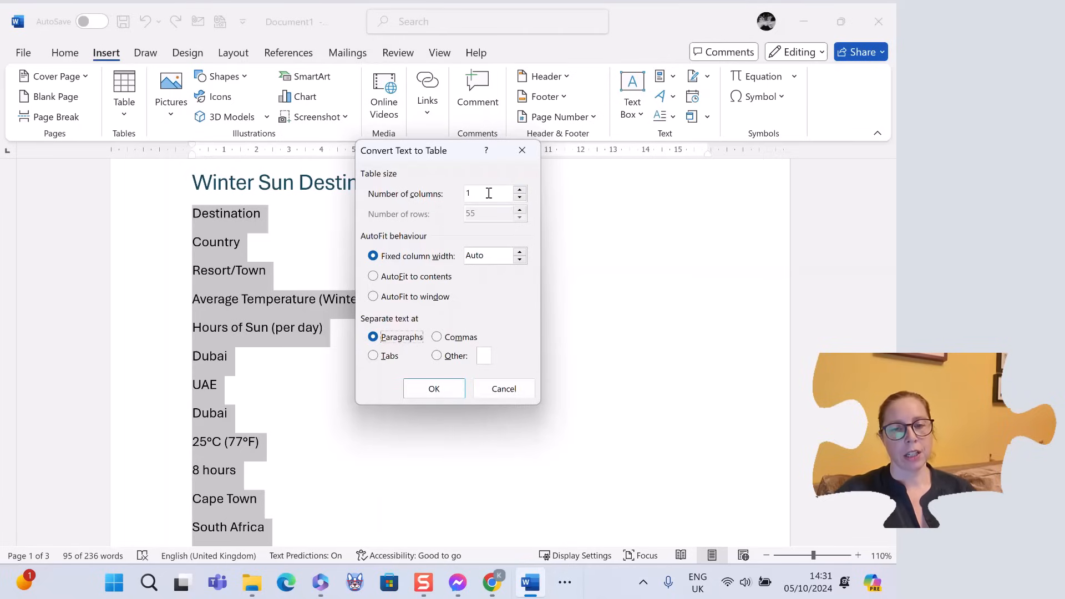
{"action": "left_click", "coordinate": [520, 189]}
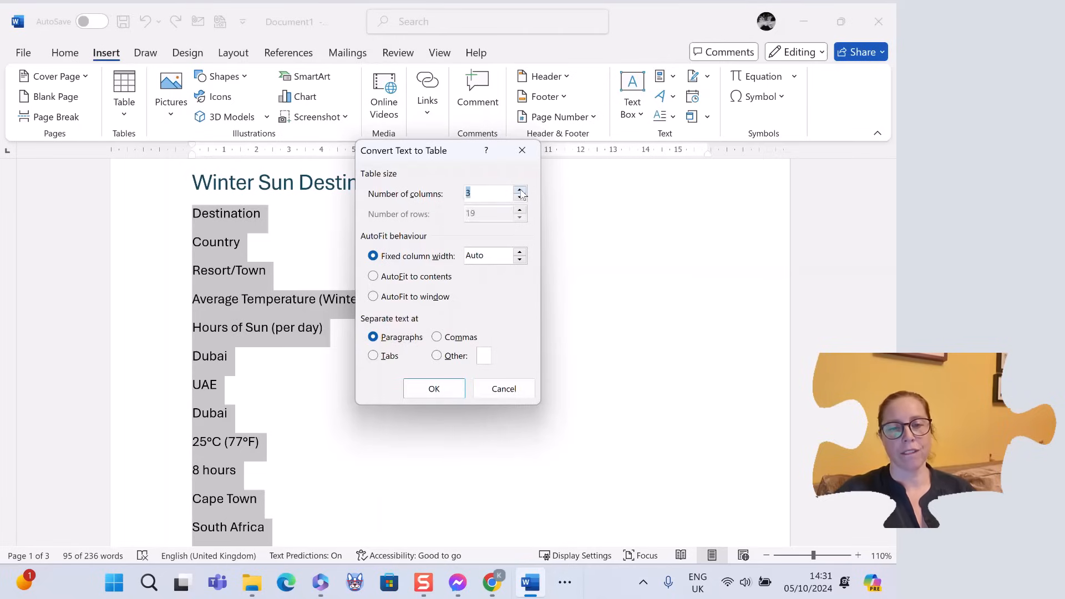
{"action": "left_click", "coordinate": [520, 190]}
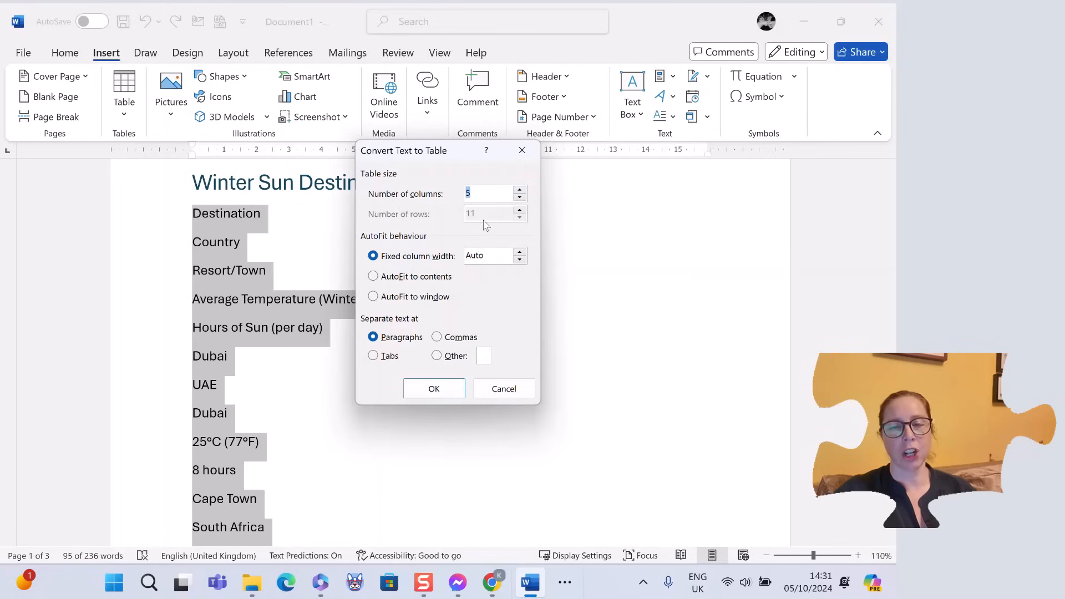
{"action": "mouse_move", "coordinate": [454, 228]}
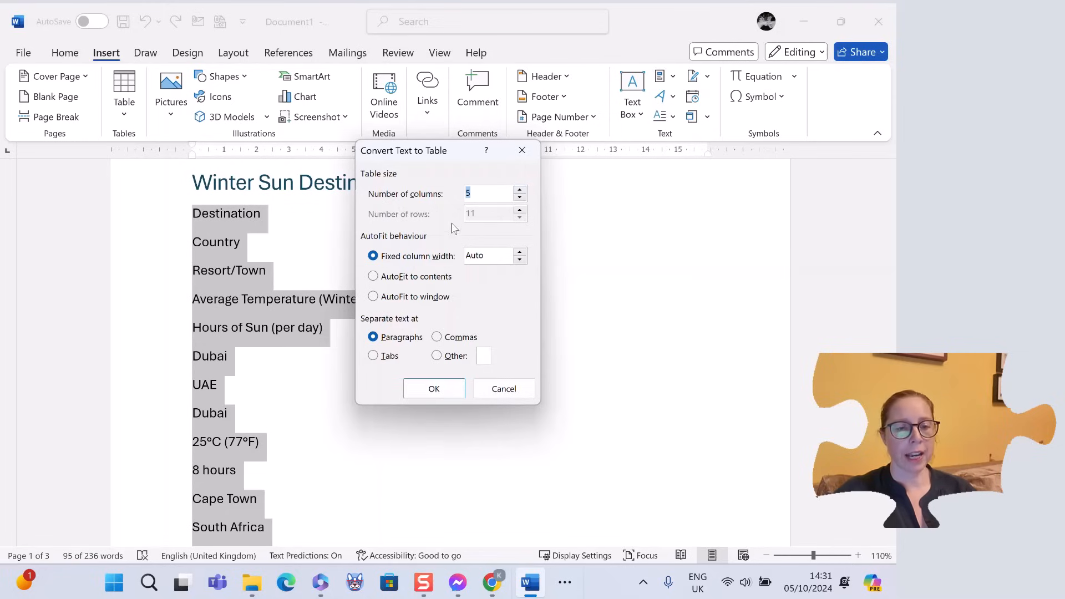
{"action": "left_click", "coordinate": [433, 389]}
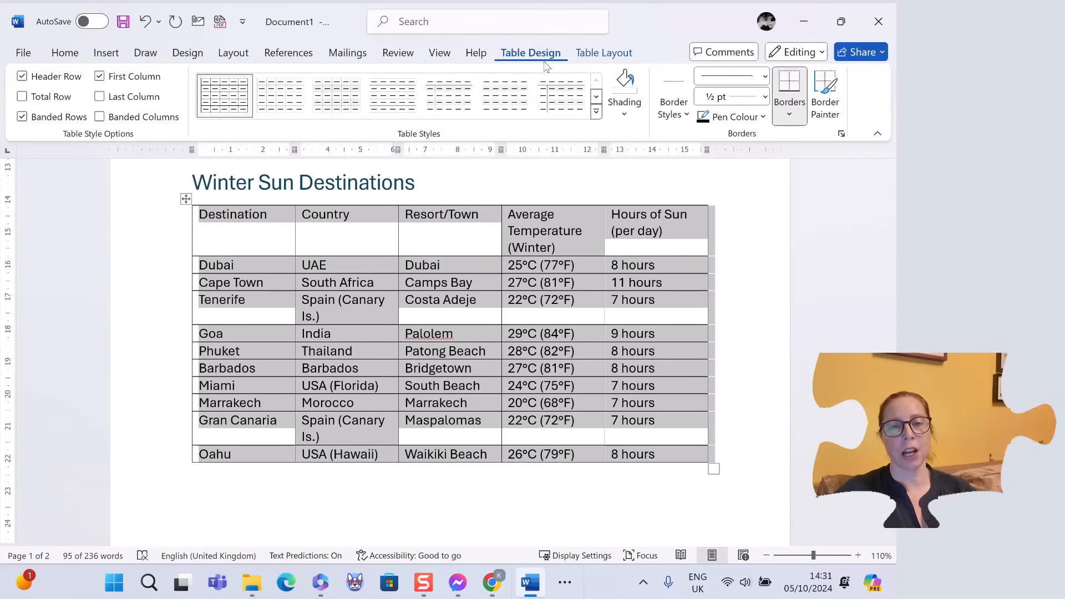
{"action": "mouse_move", "coordinate": [600, 62]}
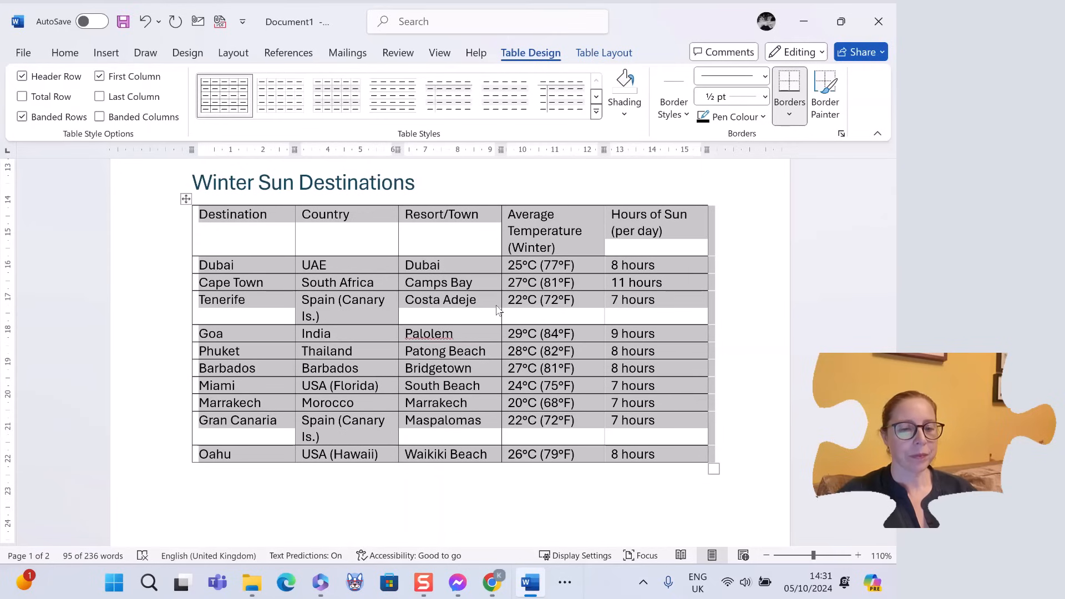
{"action": "scroll", "scroll_direction": "up", "scroll_amount": 3}
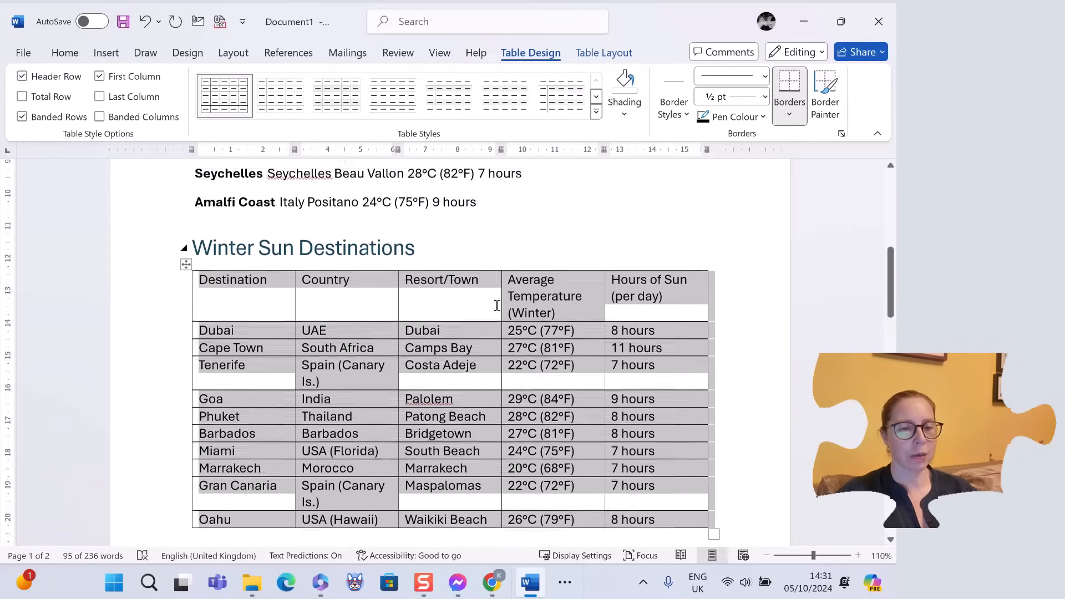
- Convert the Beach Holiday Destinations list into a 5-column table separated at tabs
{"action": "scroll", "scroll_direction": "up", "scroll_amount": 3}
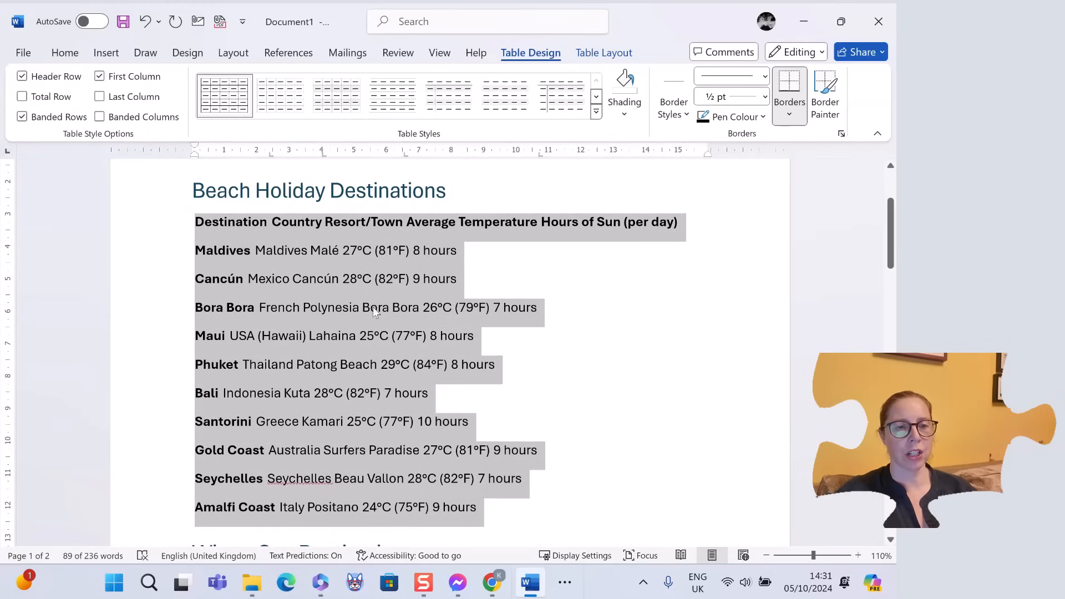
{"action": "left_click", "coordinate": [106, 52]}
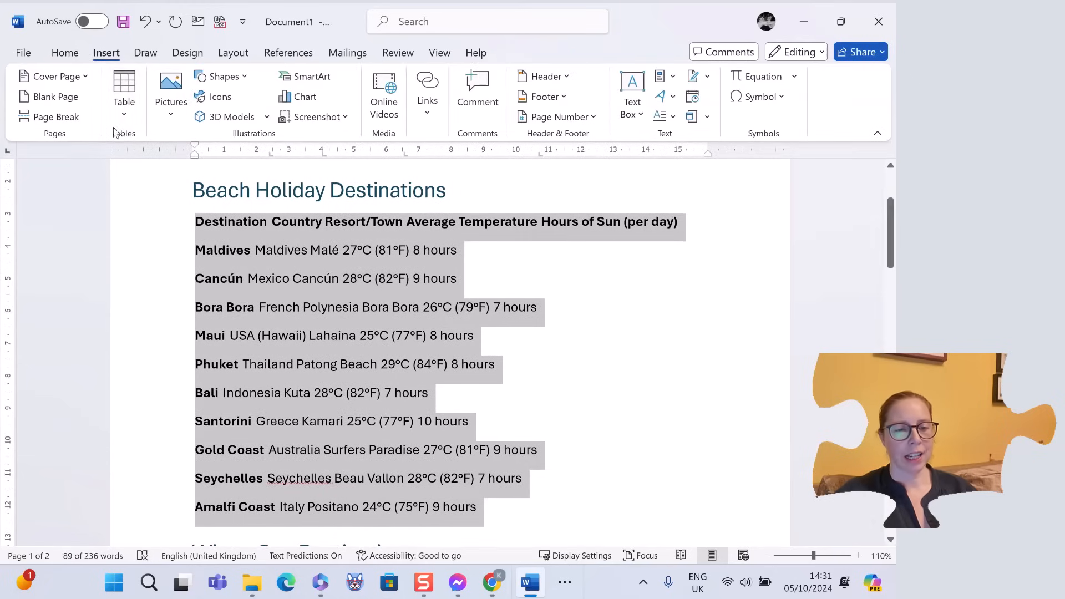
{"action": "left_click", "coordinate": [124, 91]}
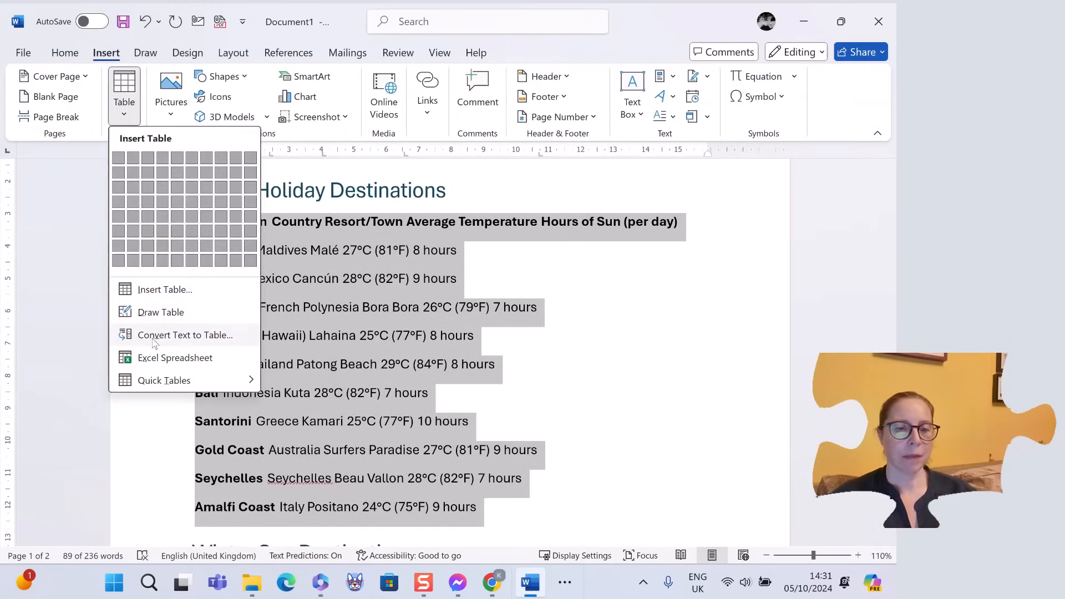
{"action": "left_click", "coordinate": [183, 334]}
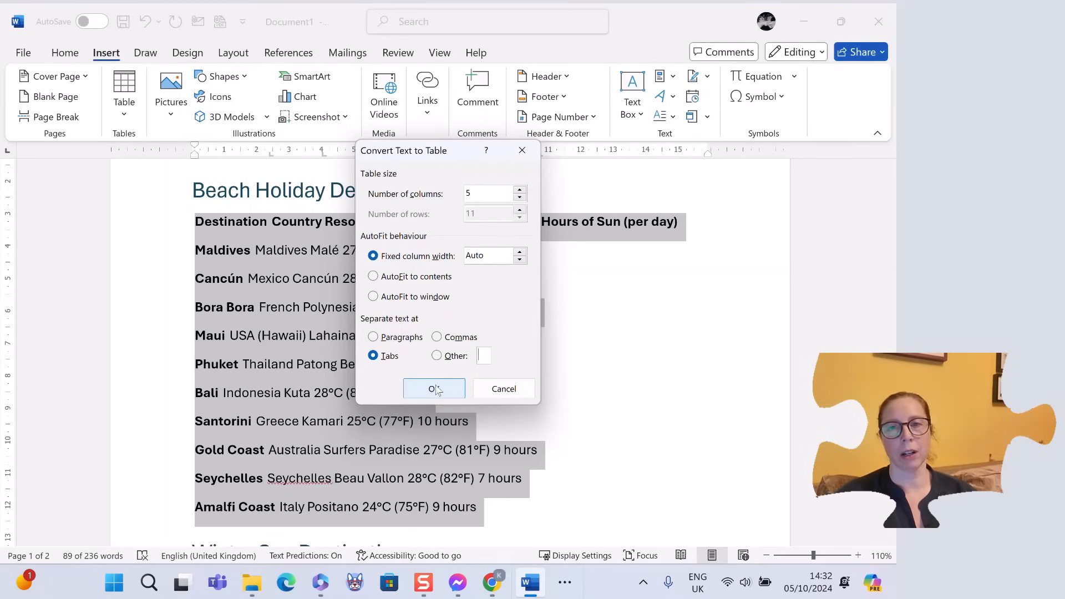
{"action": "left_click", "coordinate": [434, 388]}
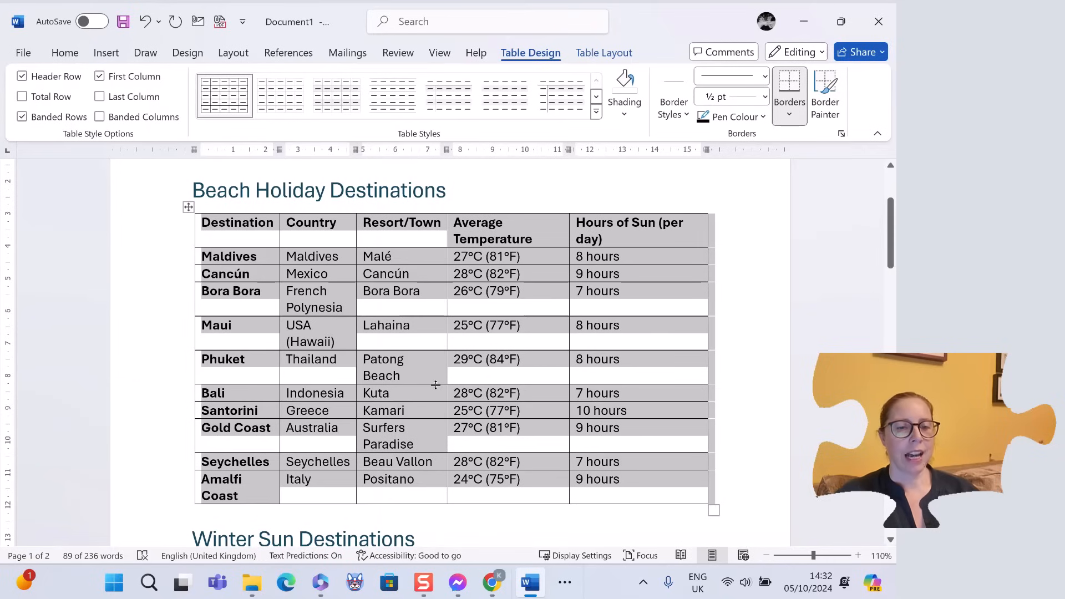
- Convert the Snow Holidays list into a 5-column table, splitting text at the & character
{"action": "scroll", "scroll_direction": "down", "scroll_amount": 3}
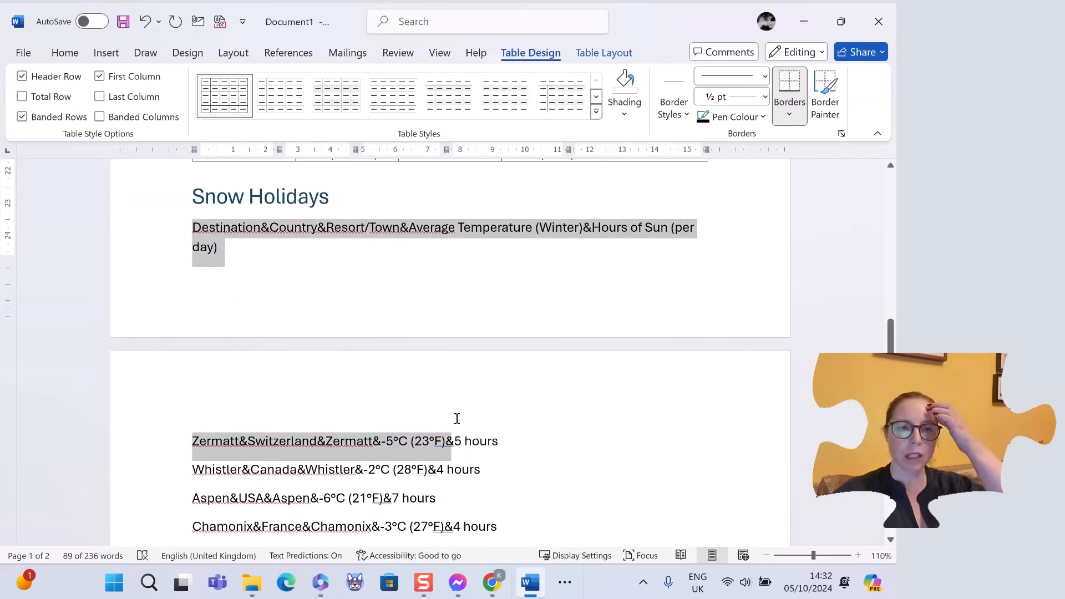
{"action": "scroll", "scroll_direction": "down", "scroll_amount": 3}
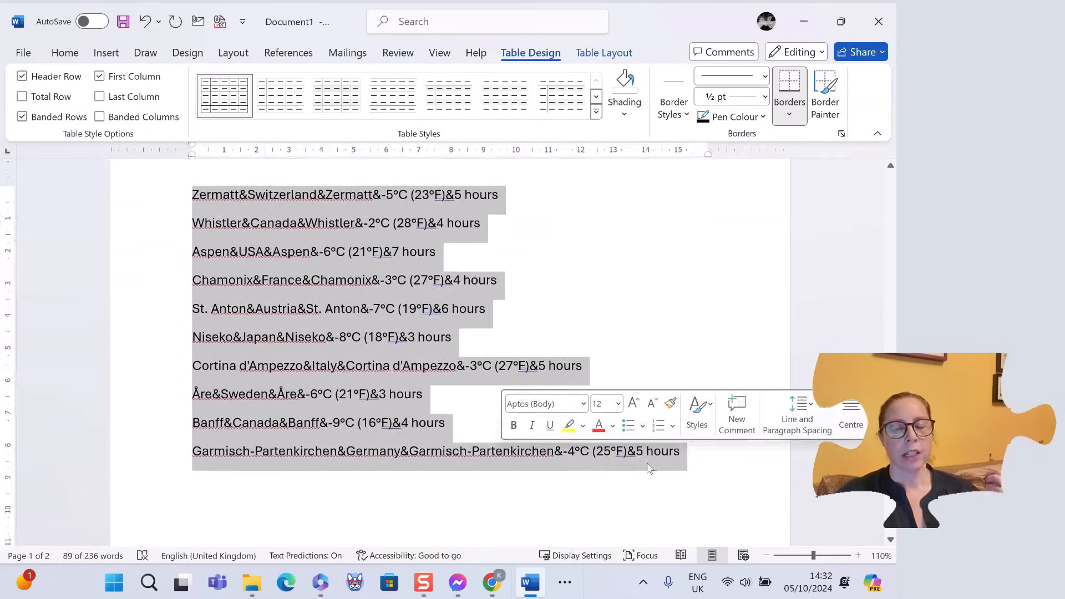
{"action": "left_click", "coordinate": [396, 423]}
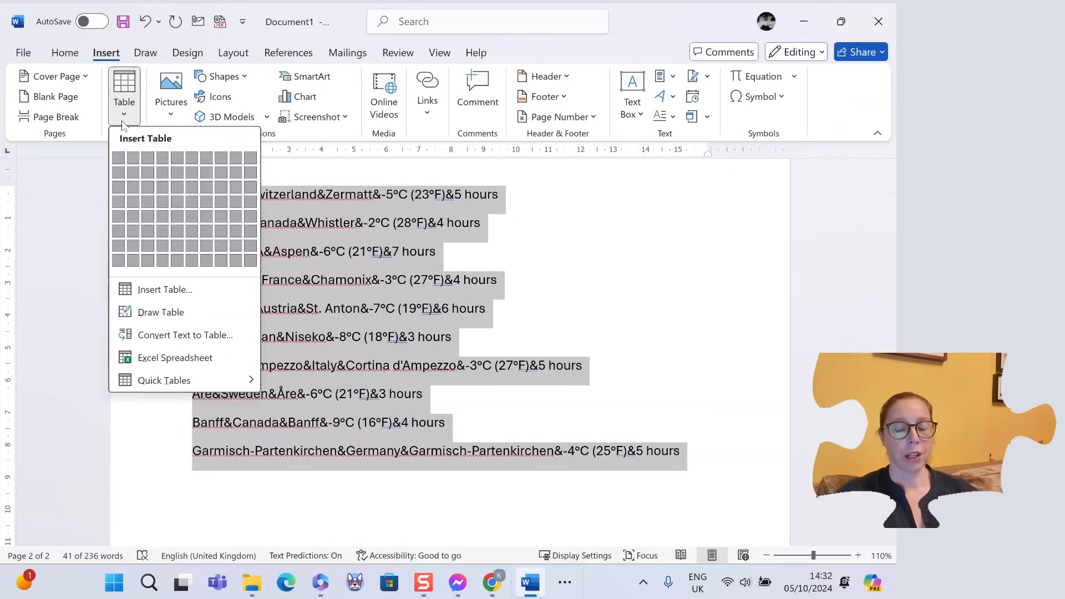
{"action": "left_click", "coordinate": [185, 334]}
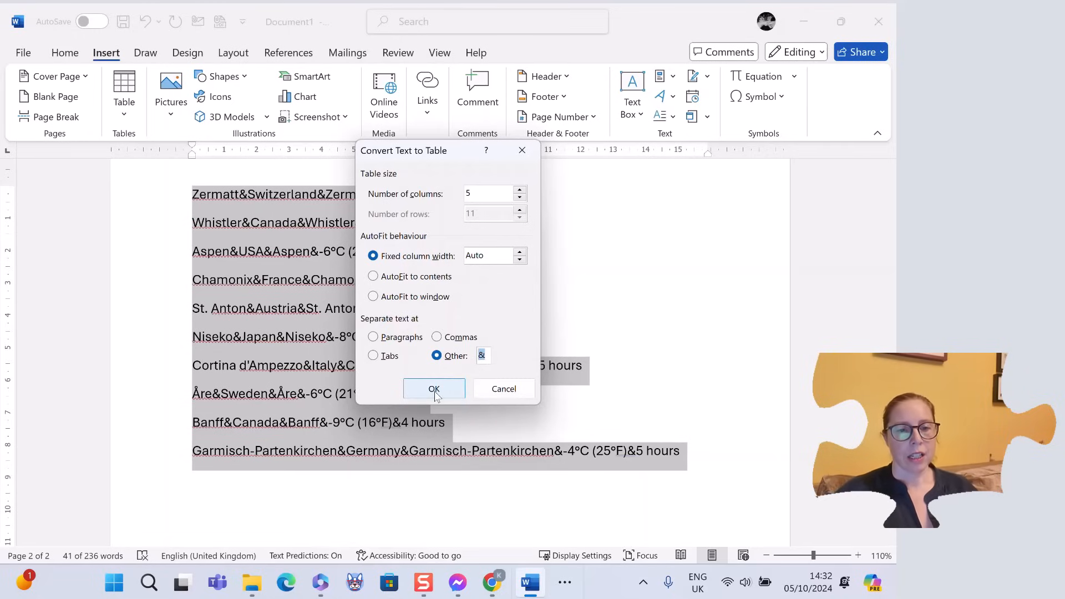
{"action": "left_click", "coordinate": [434, 388]}
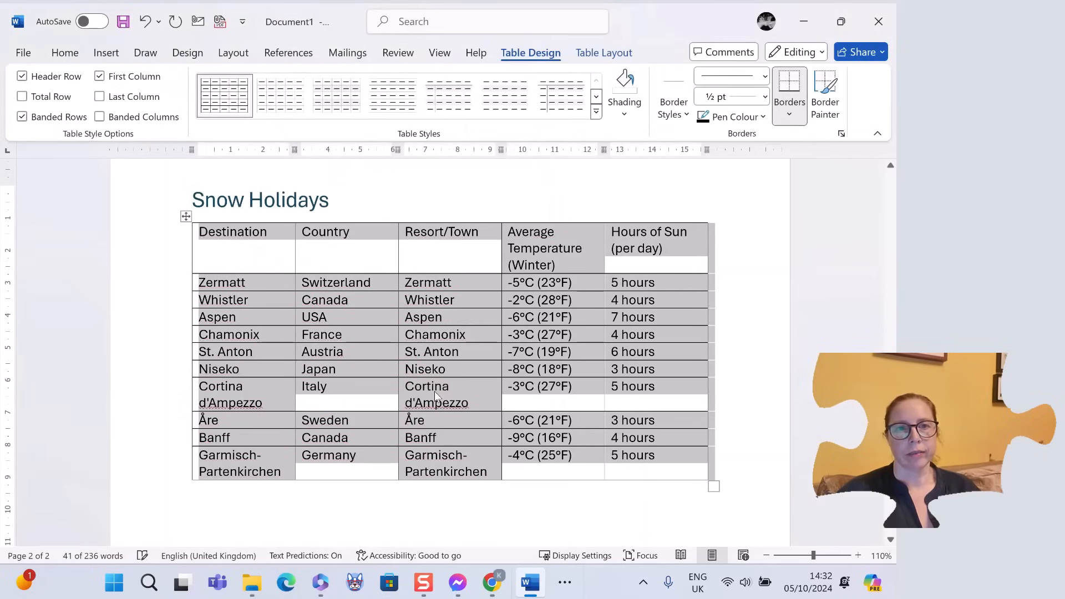